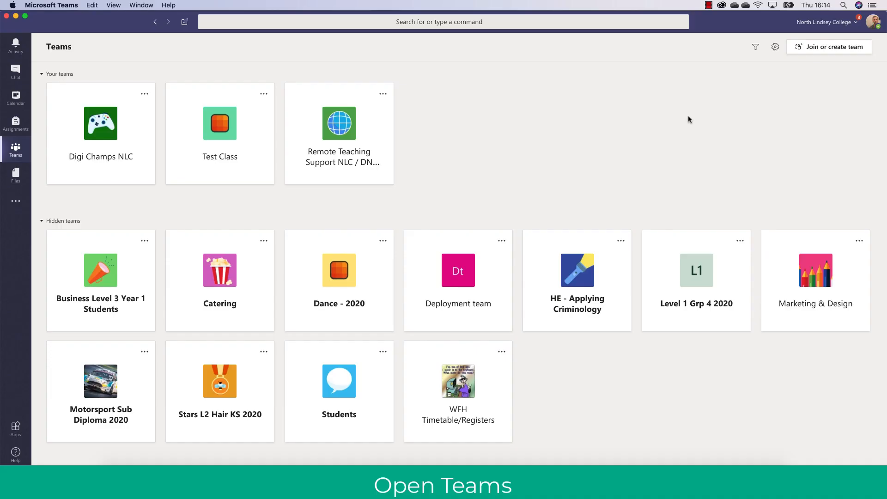
{"action": "mouse_move", "coordinate": [247, 135]}
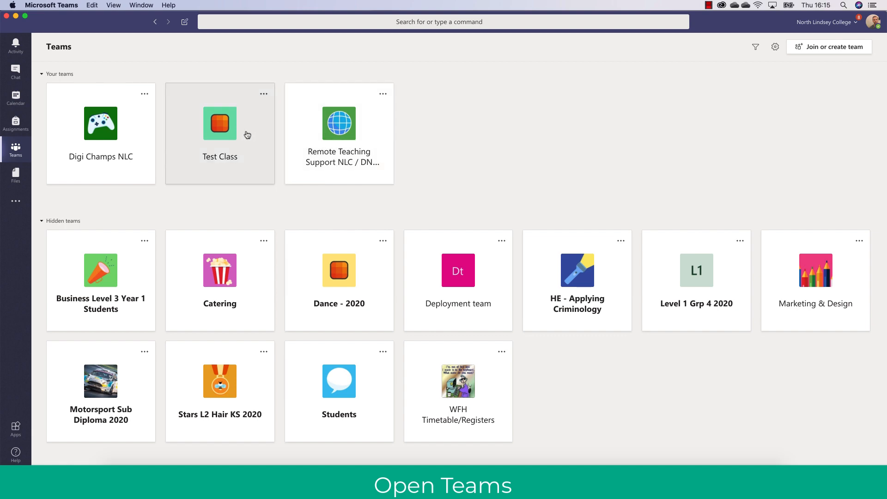
Step: Start an instant channel meeting in the Test Class team with subject 'Lesson 1'
{"action": "left_click", "coordinate": [219, 123]}
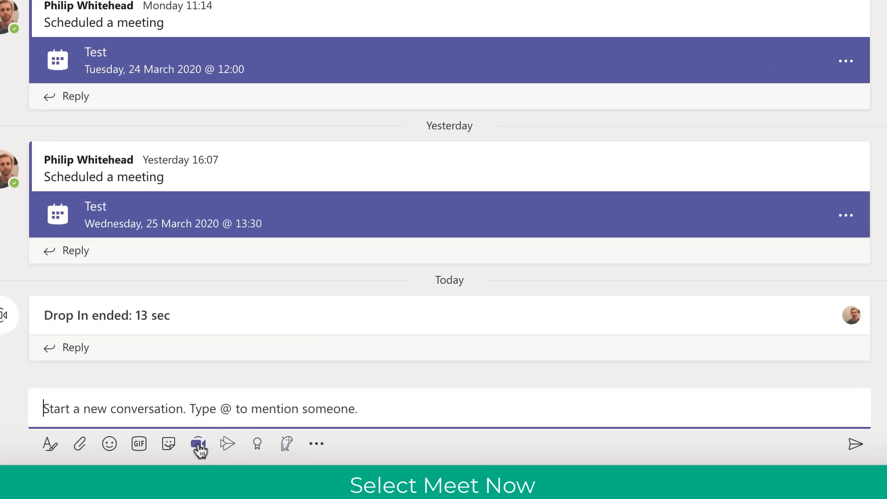
{"action": "left_click", "coordinate": [198, 443]}
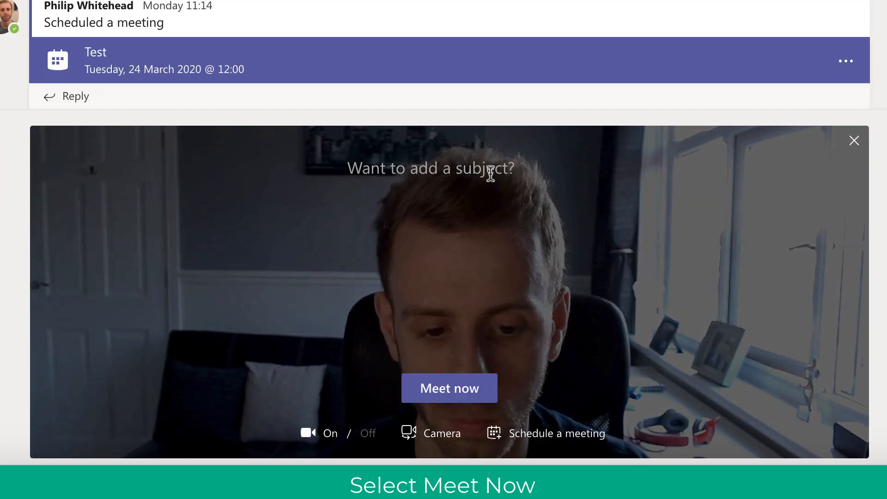
{"action": "type", "text": "Lesson 1"}
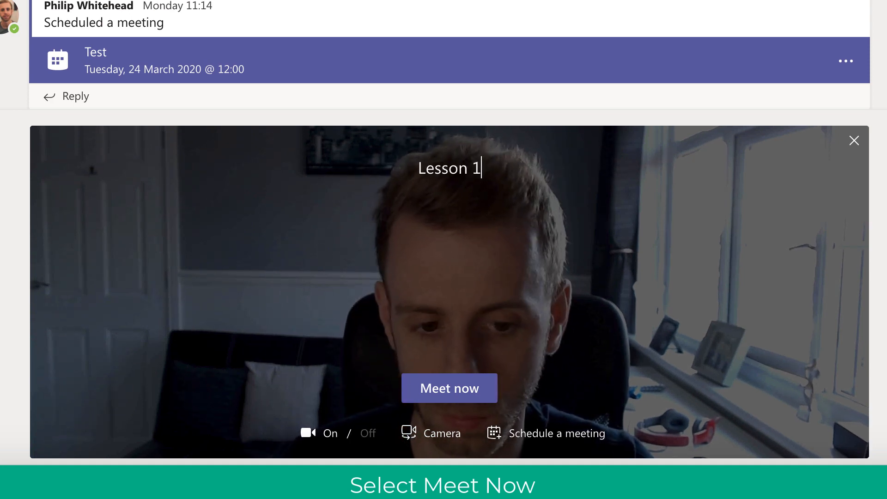
{"action": "mouse_move", "coordinate": [453, 399]}
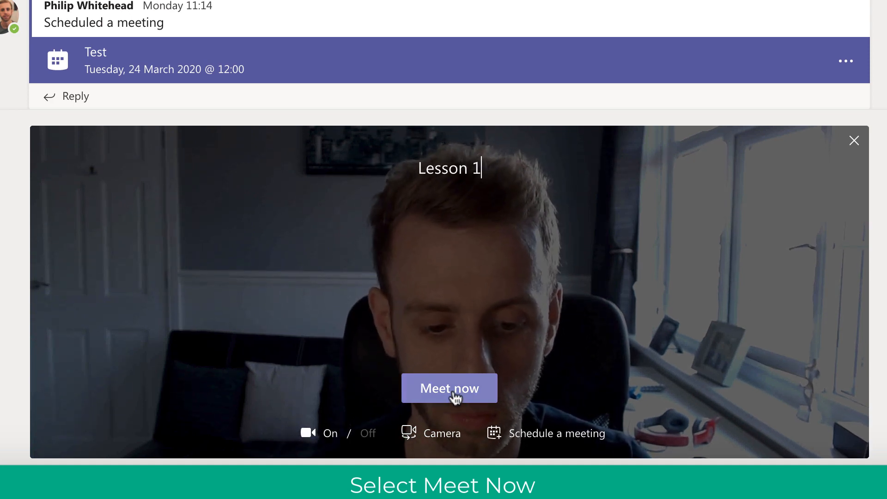
Step: Launch the Lesson 1 call and preview the screen-sharing options before dismissing them
{"action": "left_click", "coordinate": [450, 388]}
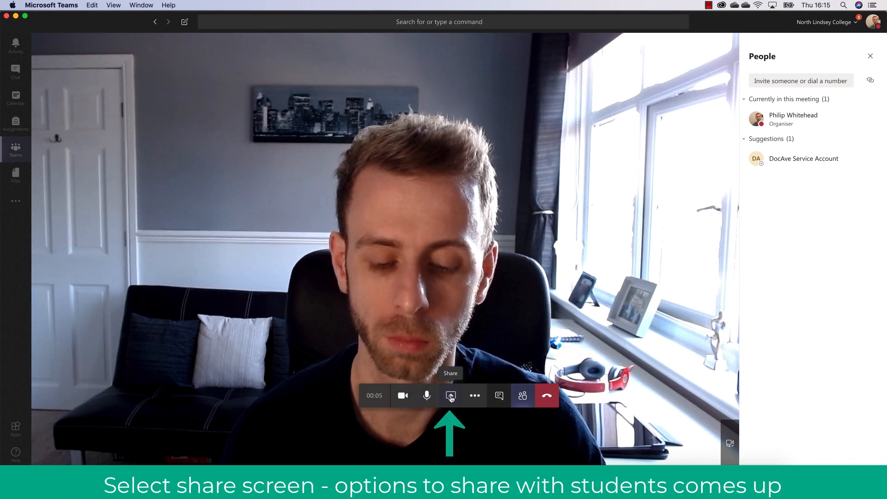
{"action": "left_click", "coordinate": [451, 395]}
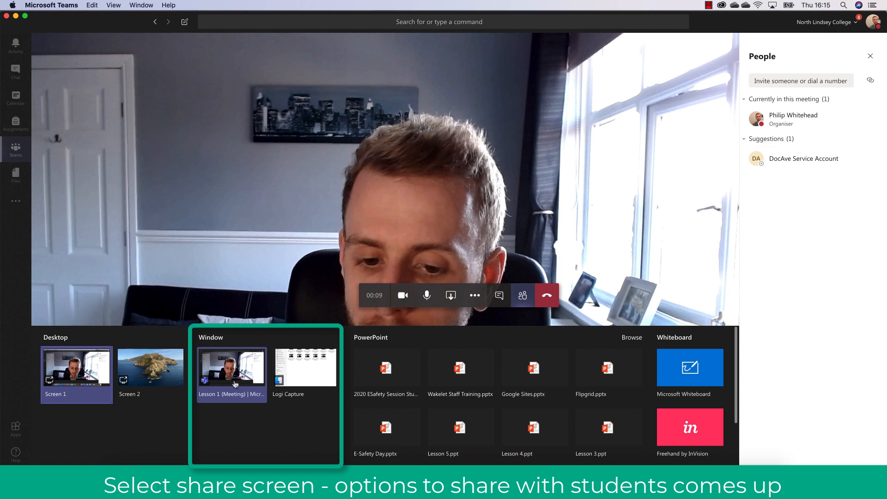
{"action": "left_click", "coordinate": [535, 374]}
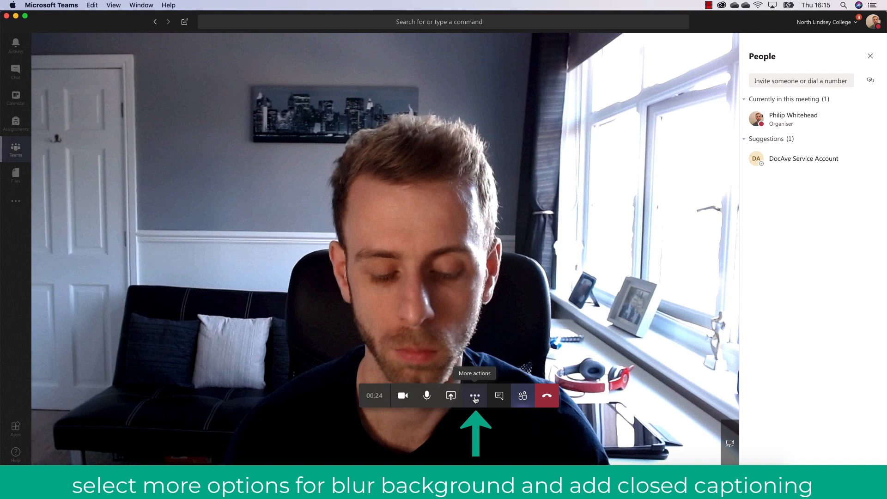
Step: Turn on Blur my background for the organiser's video via More actions
{"action": "left_click", "coordinate": [475, 396]}
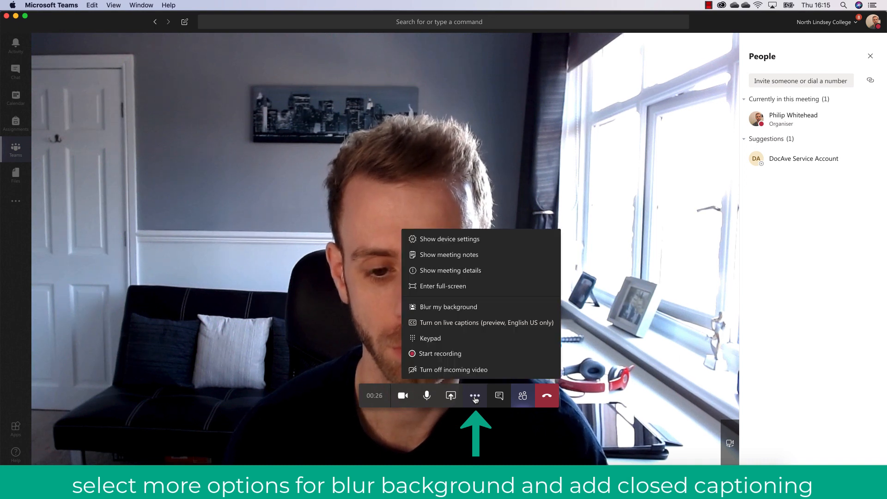
{"action": "left_click", "coordinate": [442, 307]}
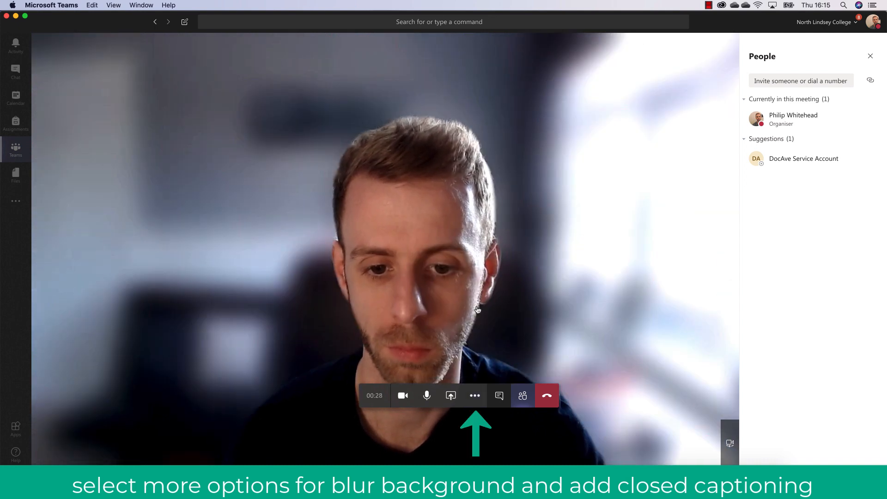
{"action": "mouse_move", "coordinate": [486, 377]}
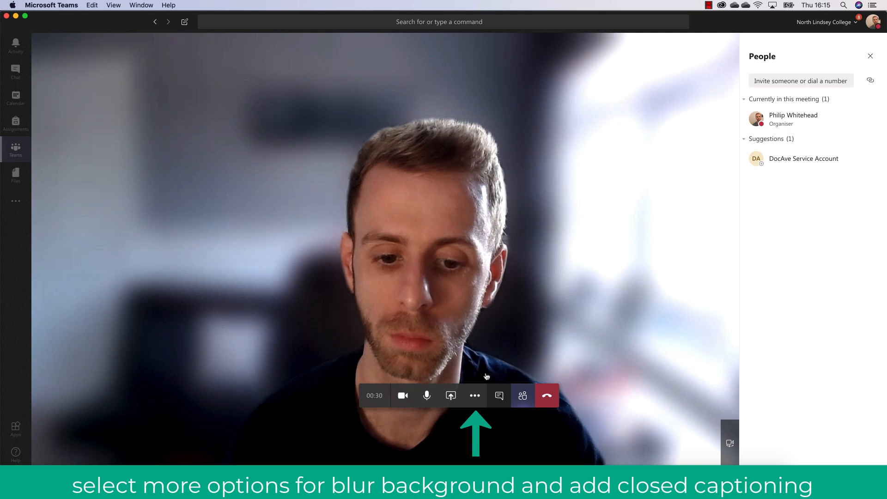
{"action": "left_click", "coordinate": [475, 395]}
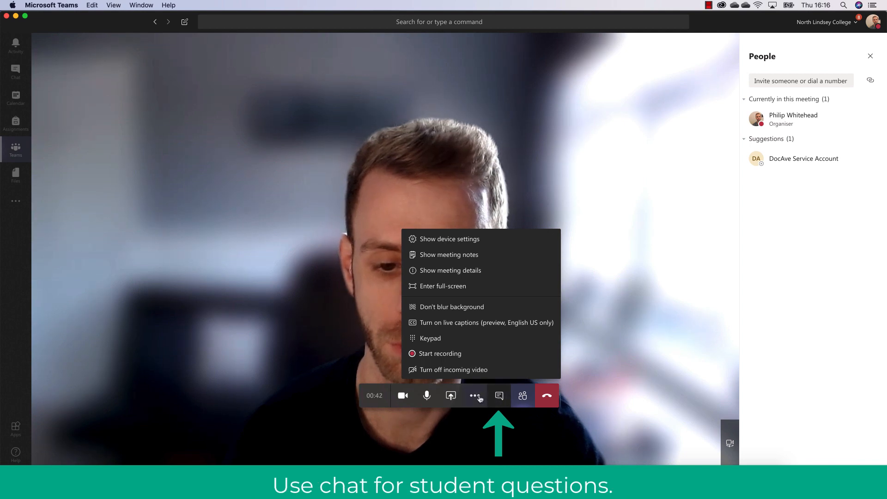
Step: Send 'Questions here' in the meeting chat, view participants, and hang up
{"action": "left_click", "coordinate": [475, 396]}
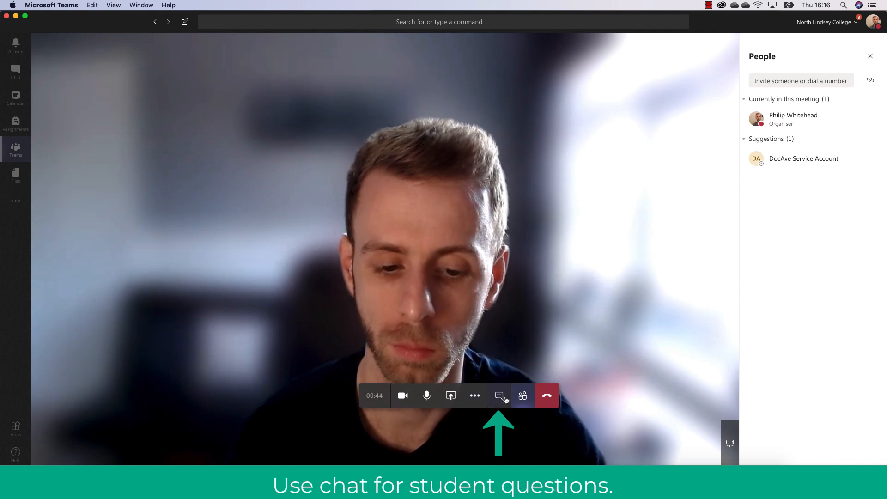
{"action": "left_click", "coordinate": [499, 395]}
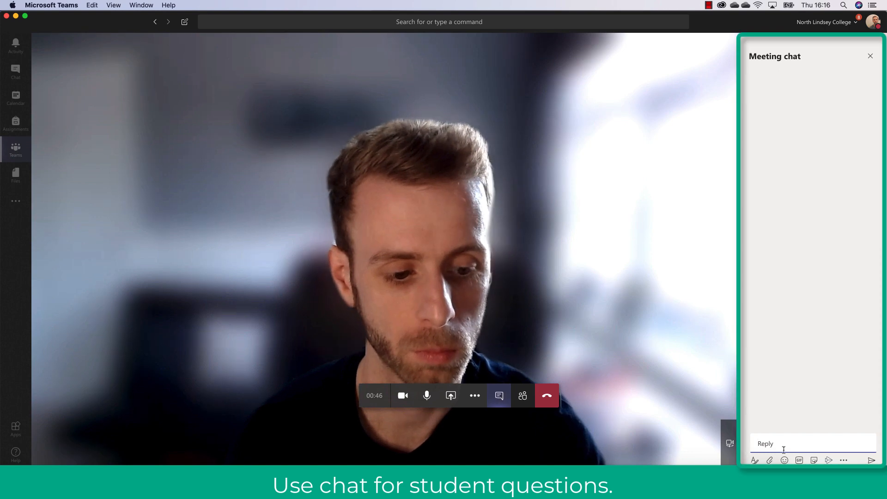
{"action": "type", "text": "Ques"}
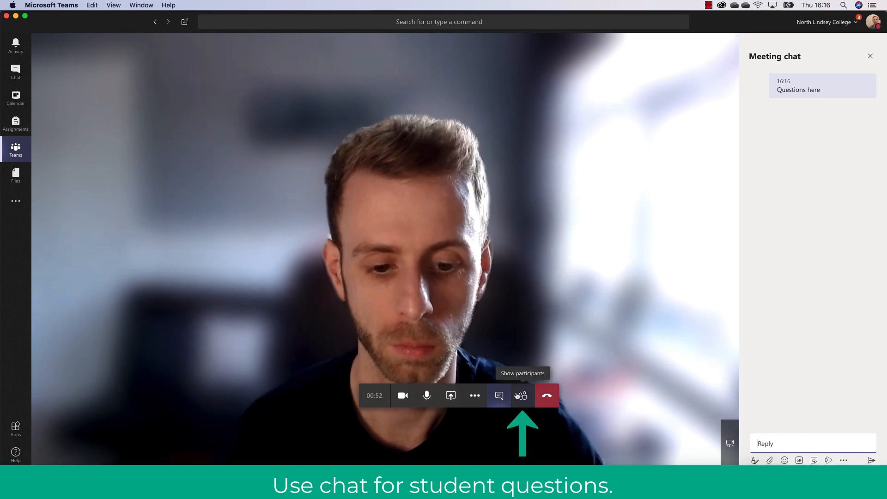
{"action": "left_click", "coordinate": [522, 395]}
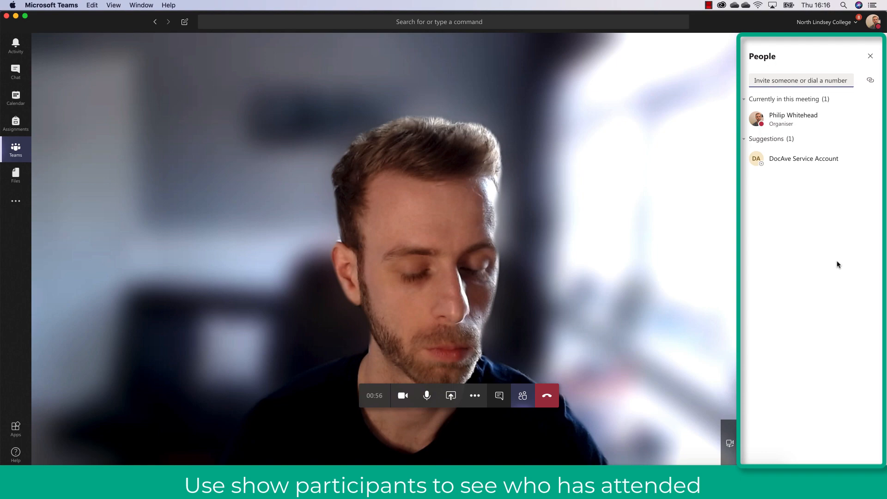
{"action": "mouse_move", "coordinate": [547, 395]}
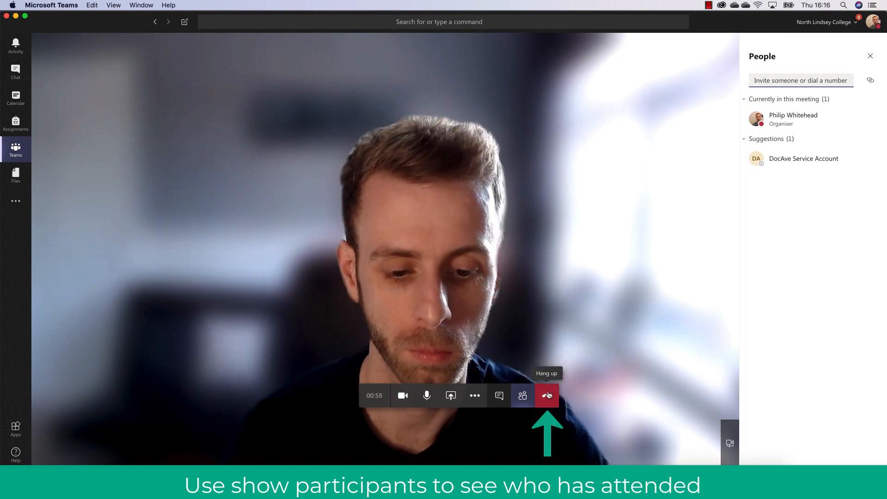
{"action": "left_click", "coordinate": [547, 395]}
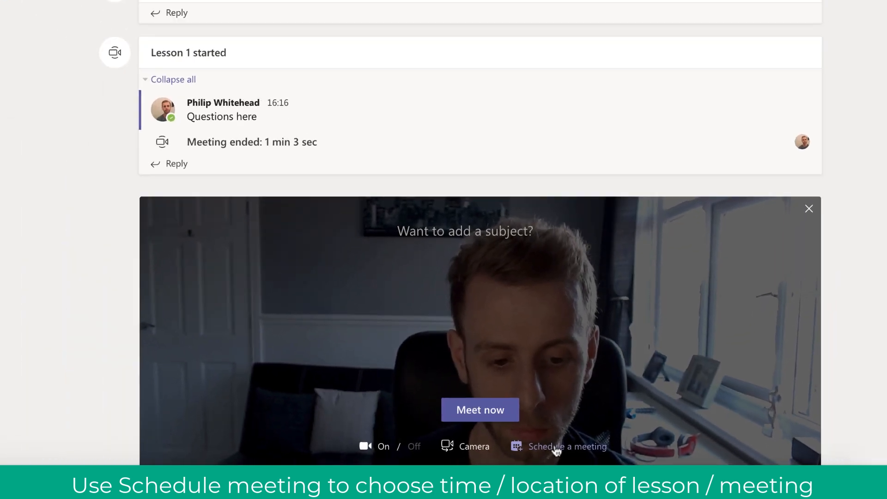
Step: Send a 'Test Lesson' invite for Test Class > General, 26 Mar 2020, 16:30–17:00
{"action": "left_click", "coordinate": [567, 447]}
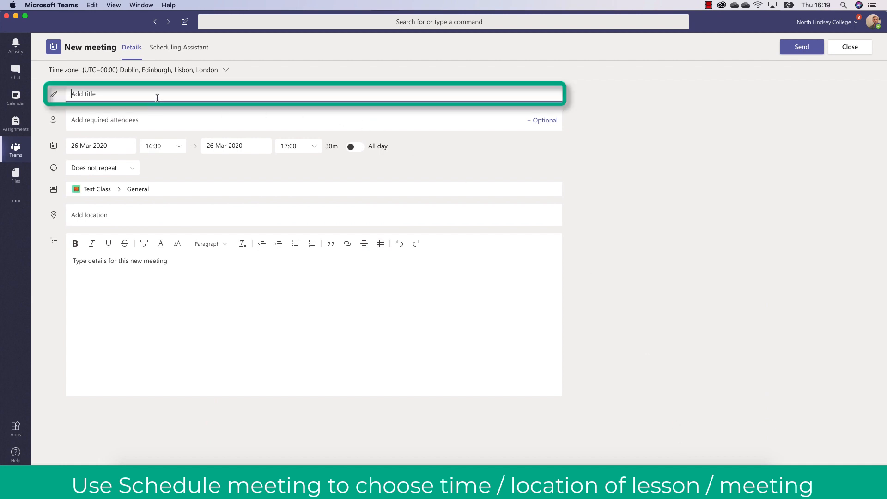
{"action": "type", "text": "Test Lesson"}
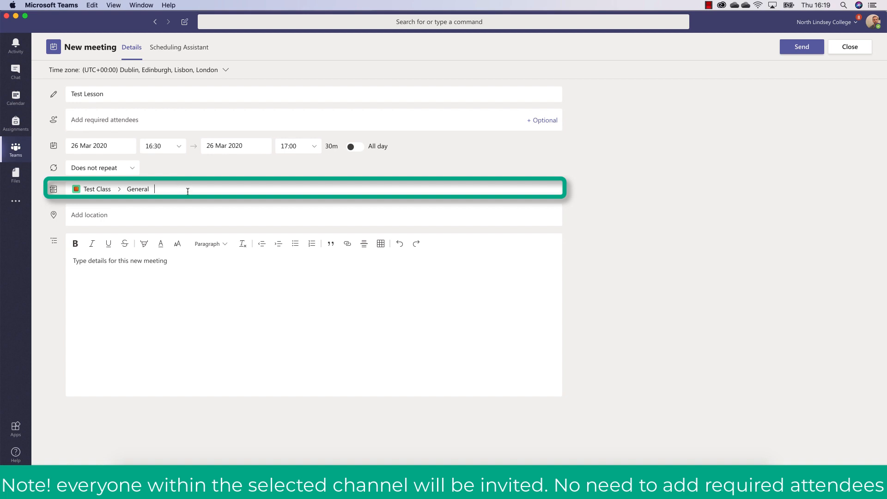
{"action": "left_click", "coordinate": [189, 189]}
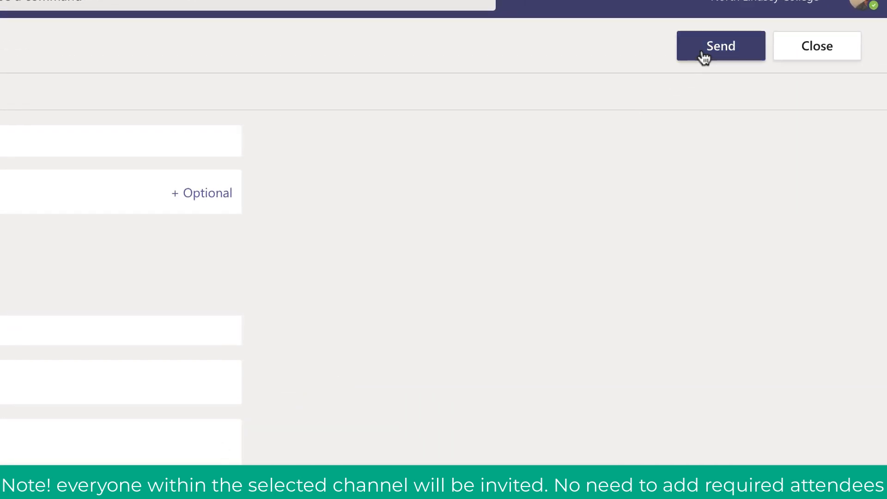
{"action": "left_click", "coordinate": [721, 45]}
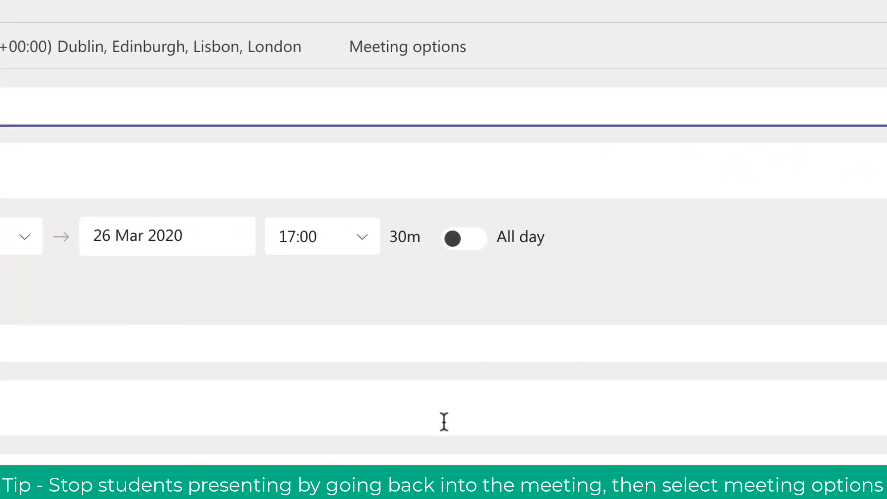
Step: Set Test Lesson's 'Who can present?' option to Only me and save
{"action": "left_click", "coordinate": [407, 48]}
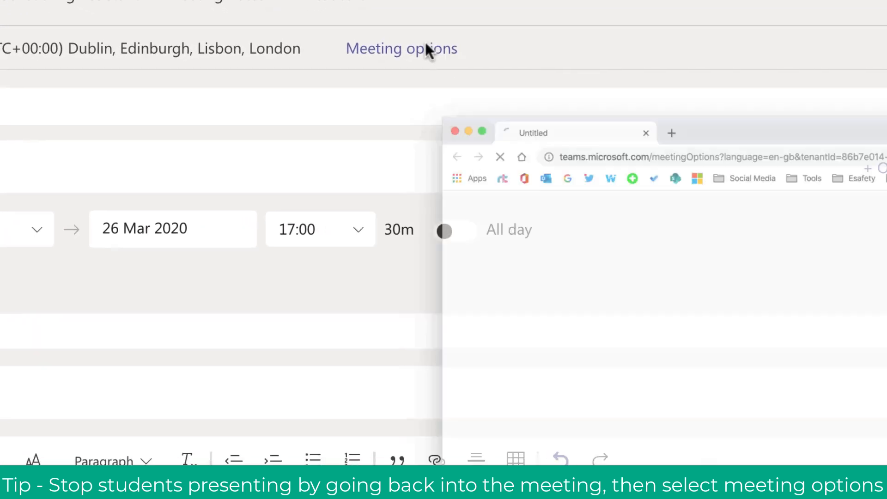
{"action": "left_click", "coordinate": [403, 49]}
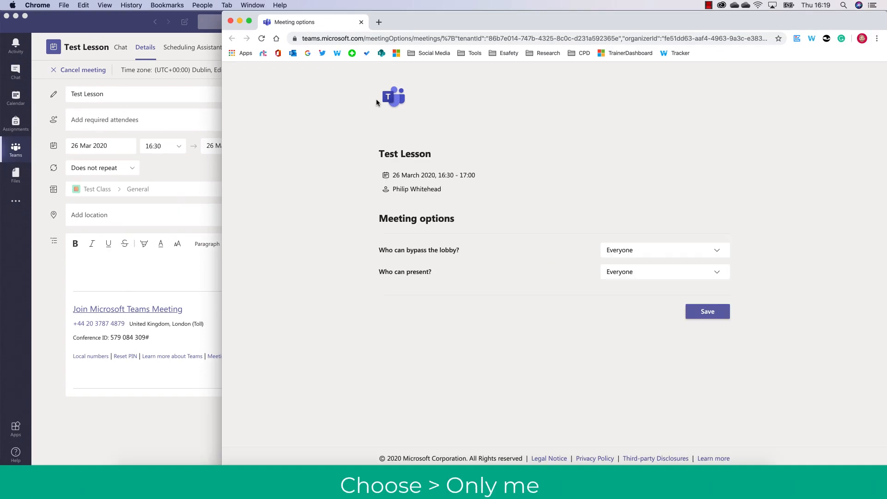
{"action": "left_click", "coordinate": [665, 271]}
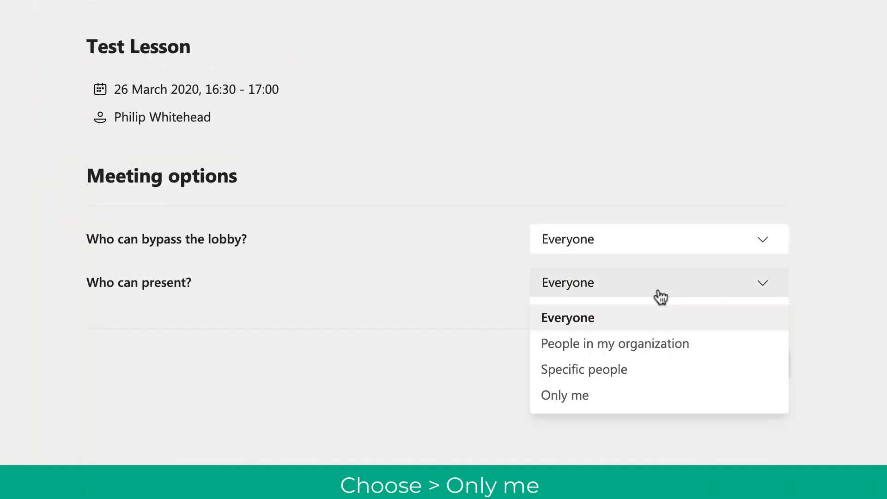
{"action": "left_click", "coordinate": [565, 395]}
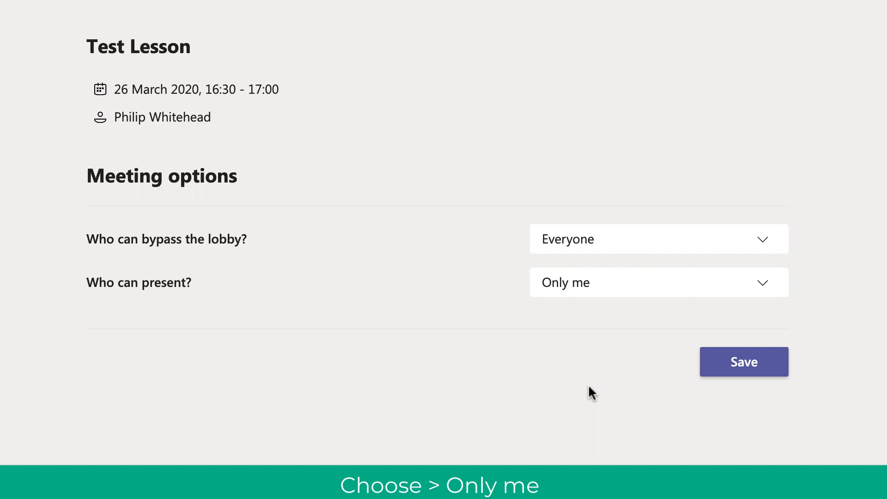
{"action": "mouse_move", "coordinate": [735, 361]}
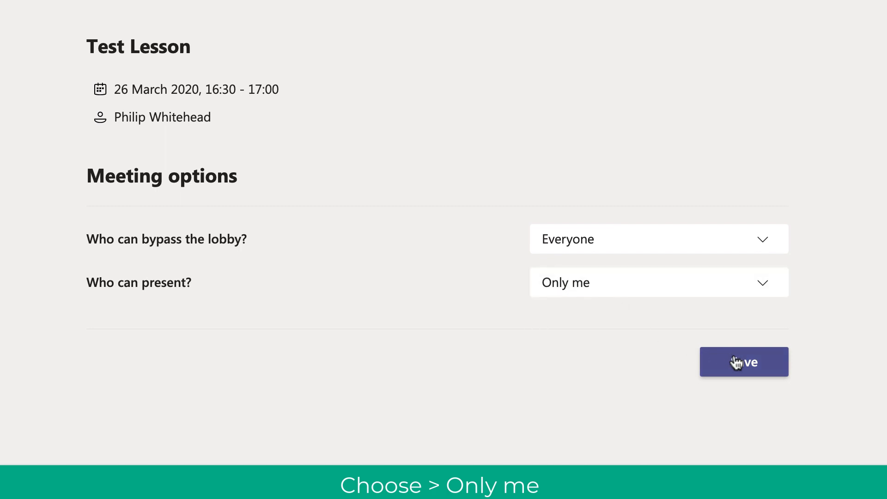
{"action": "left_click", "coordinate": [739, 362]}
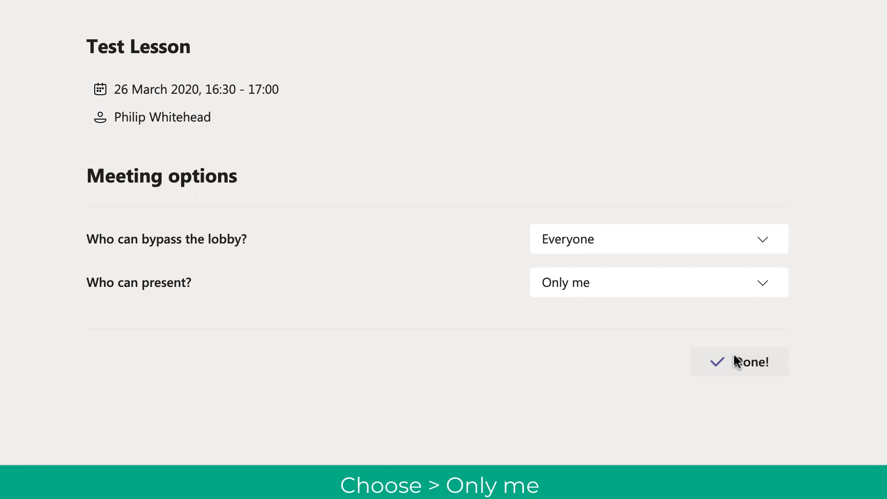
{"action": "left_click", "coordinate": [739, 362]}
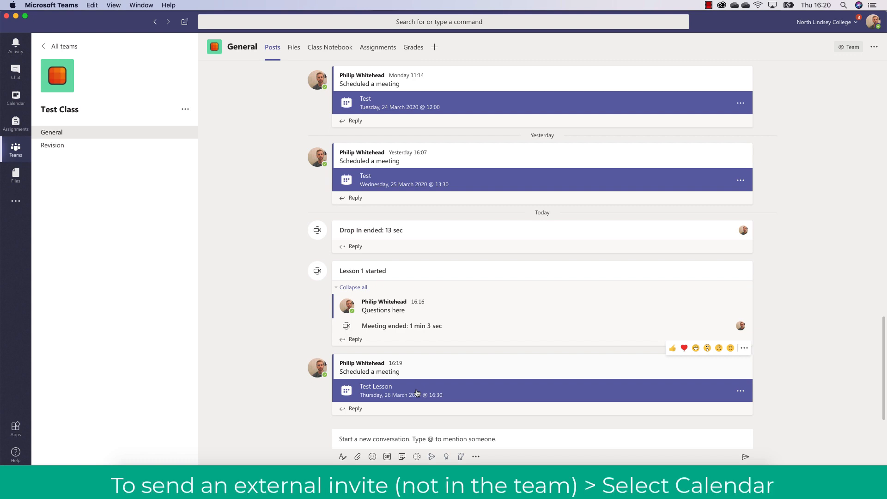
{"action": "mouse_move", "coordinate": [239, 111]}
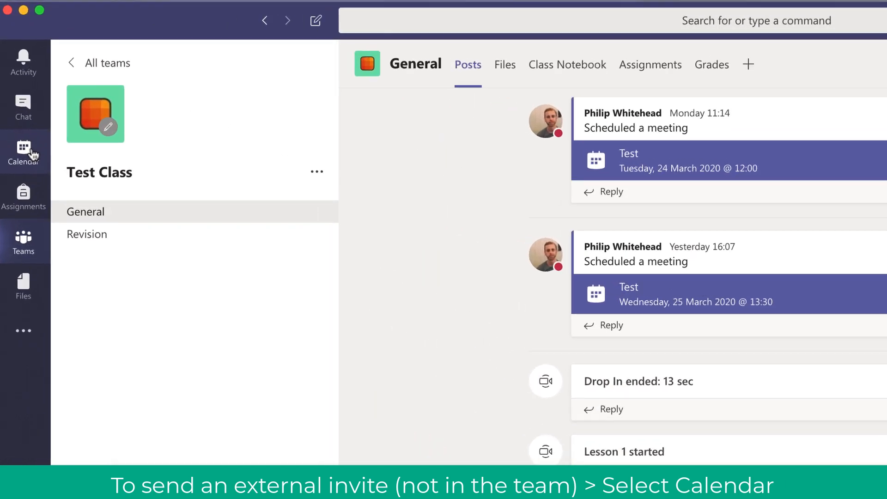
Step: Open the Teams calendar to begin a new blank meeting
{"action": "left_click", "coordinate": [23, 148]}
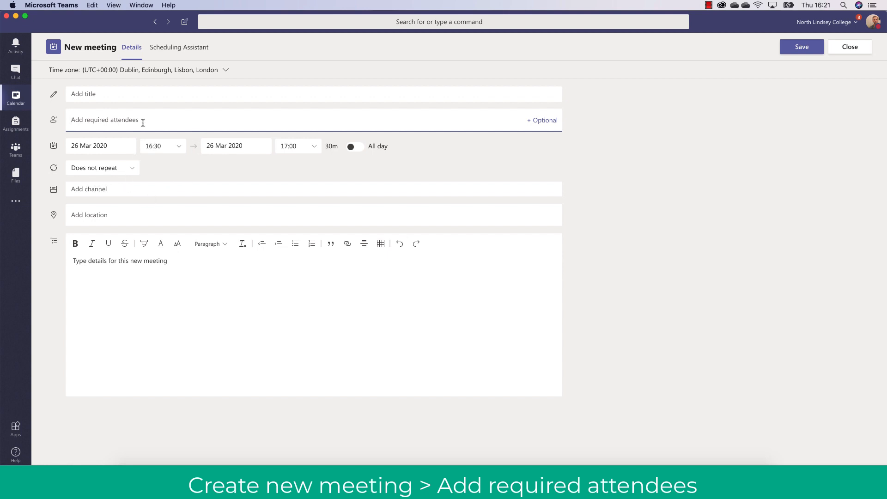
Step: Draft a meeting titled 'Test' with an external attendee, then close the draft
{"action": "type", "text": "pil"}
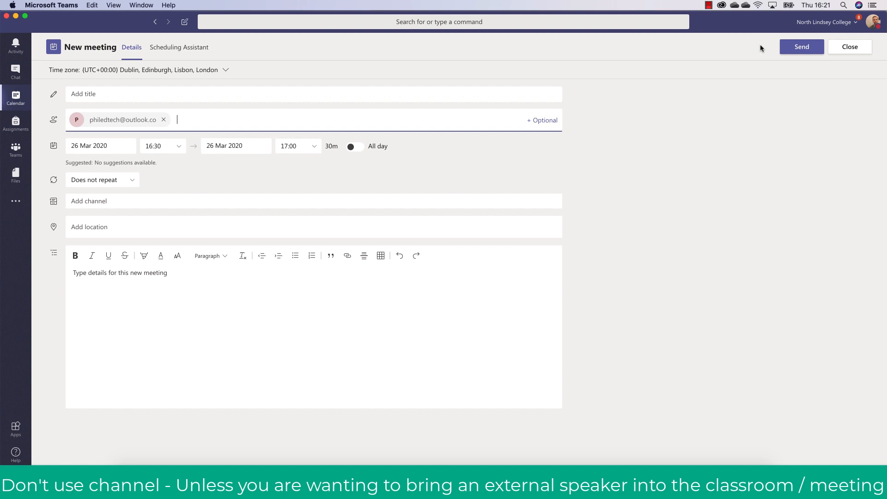
{"action": "type", "text": "Test"}
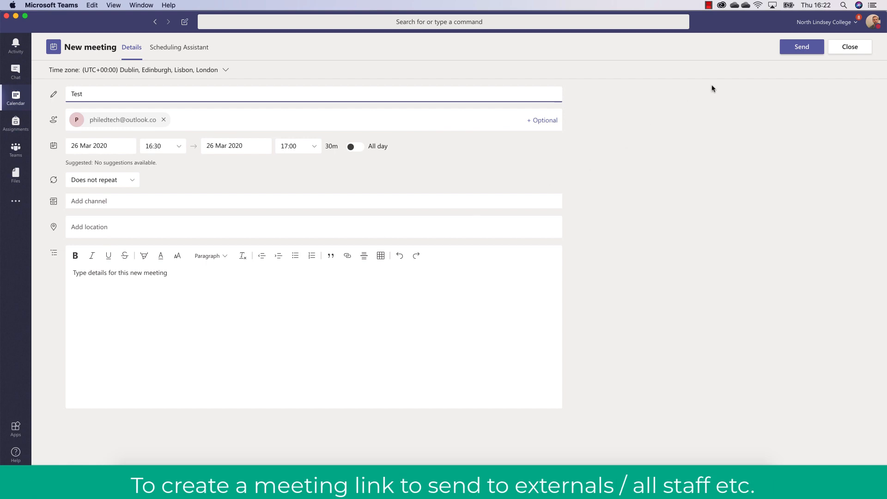
{"action": "left_click", "coordinate": [850, 47]}
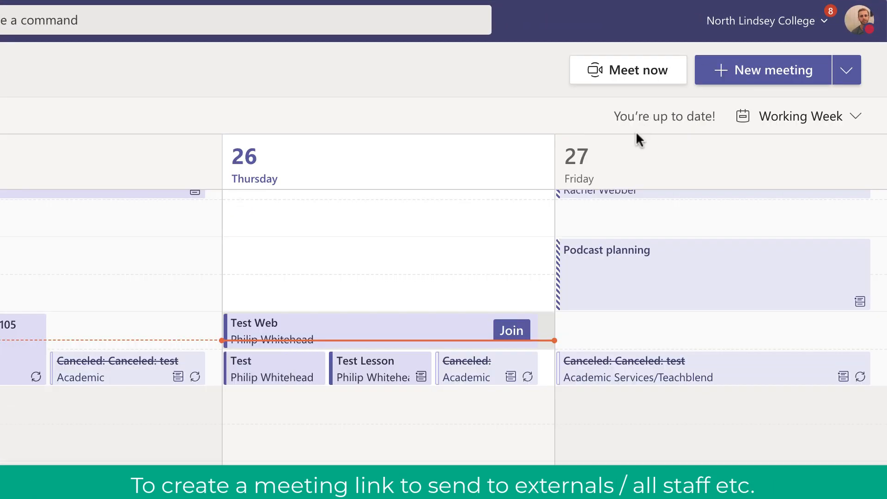
{"action": "mouse_move", "coordinate": [432, 305]}
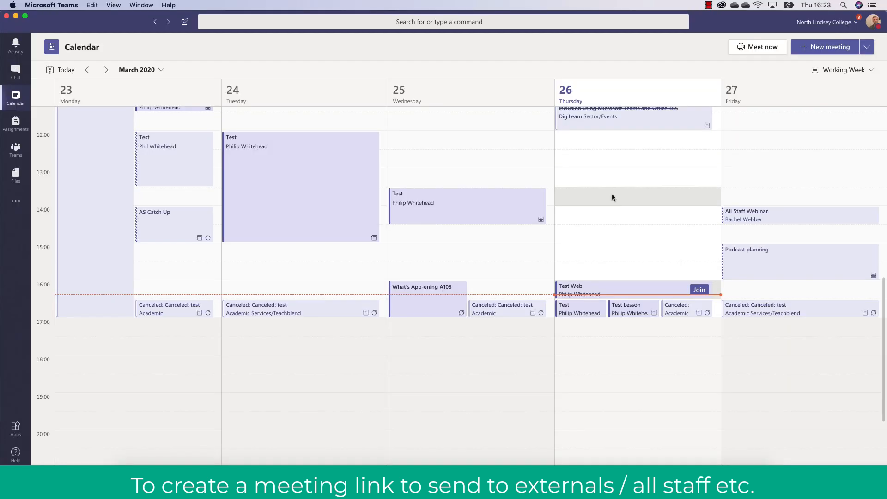
{"action": "left_click", "coordinate": [824, 46]}
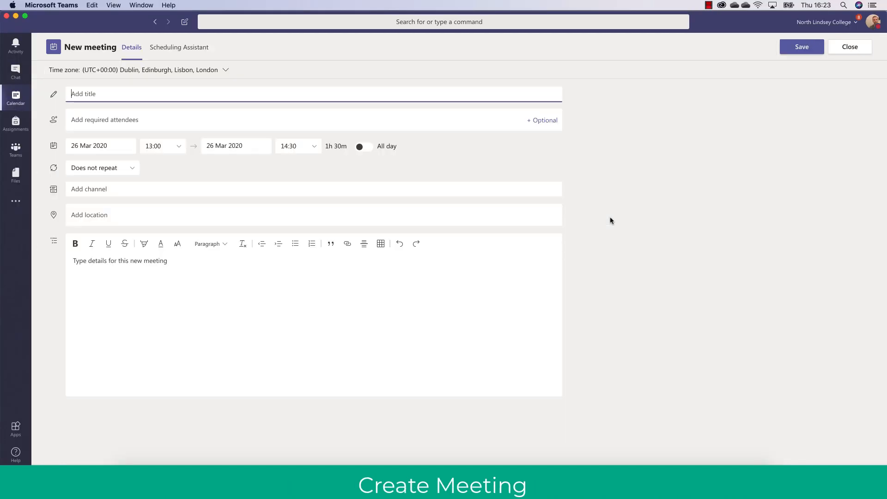
{"action": "mouse_move", "coordinate": [237, 95]}
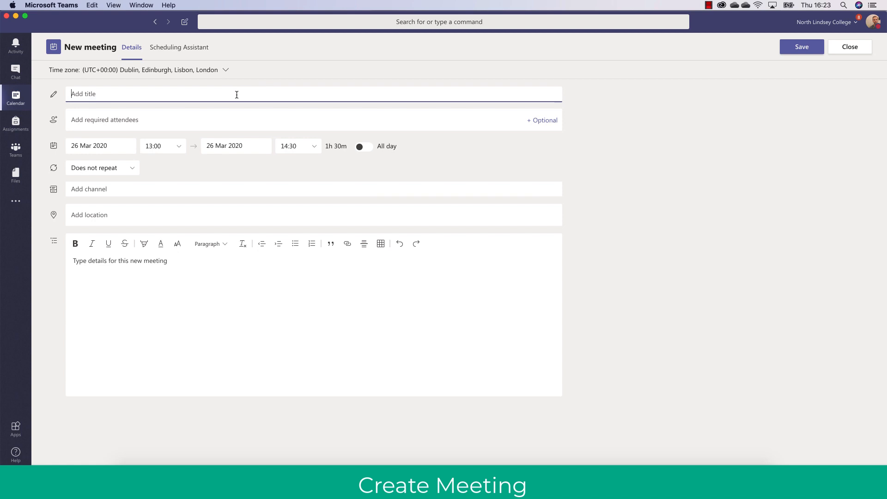
{"action": "type", "text": "Test"}
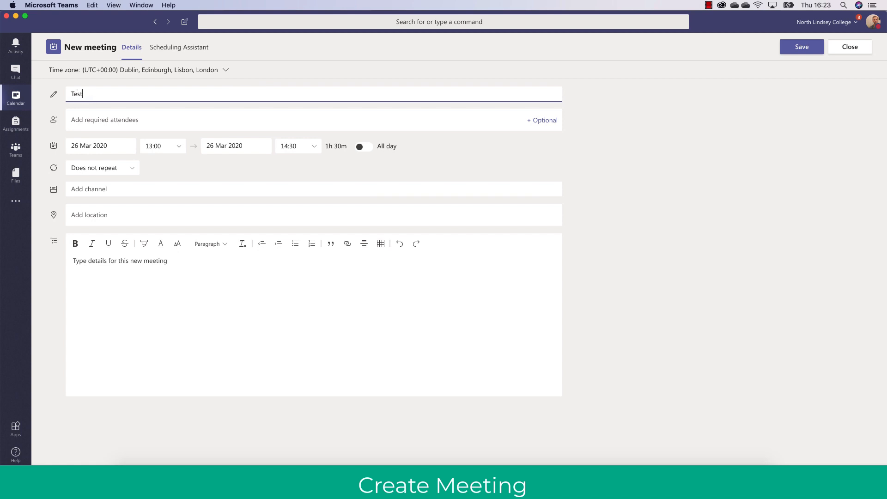
{"action": "type", "text": "Lesson"}
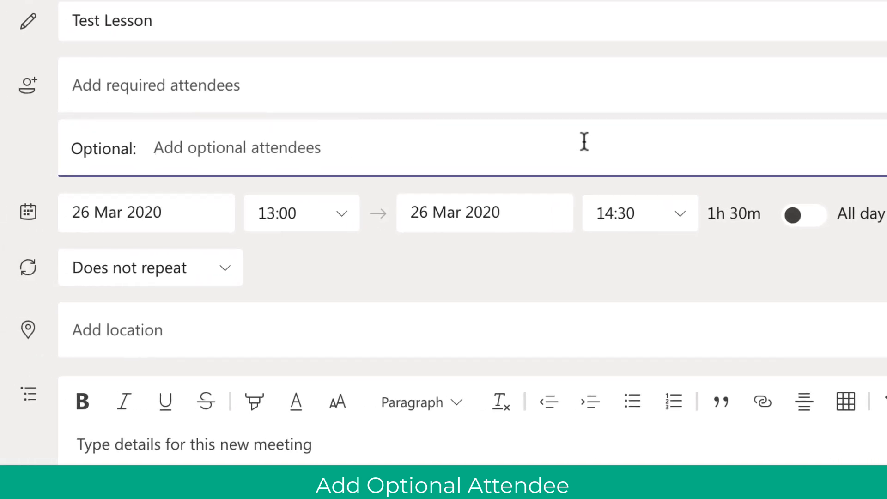
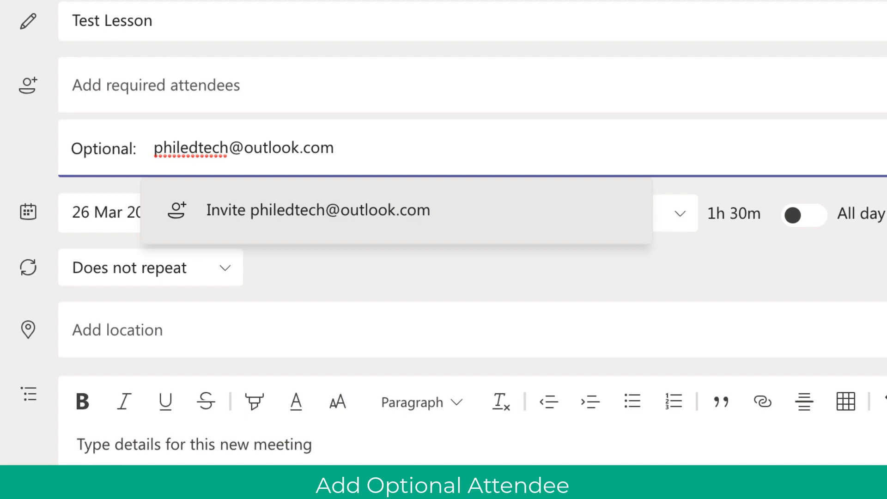
{"action": "left_click", "coordinate": [318, 210]}
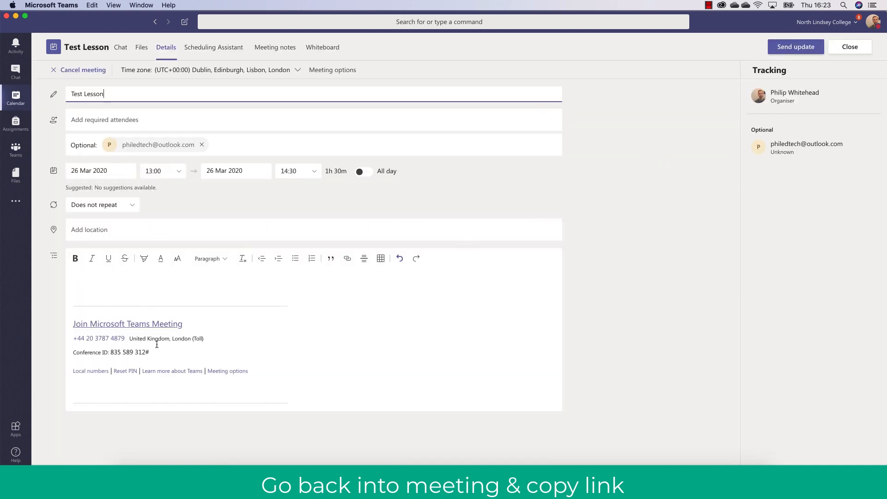
Step: Highlight the 'Join Microsoft Teams Meeting' link in Test Lesson's details
{"action": "double_click", "coordinate": [127, 324]}
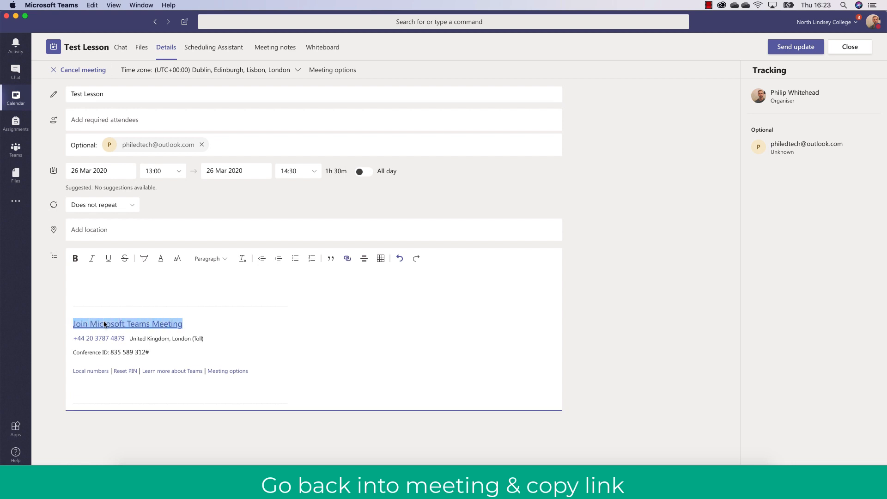
{"action": "mouse_move", "coordinate": [240, 336]}
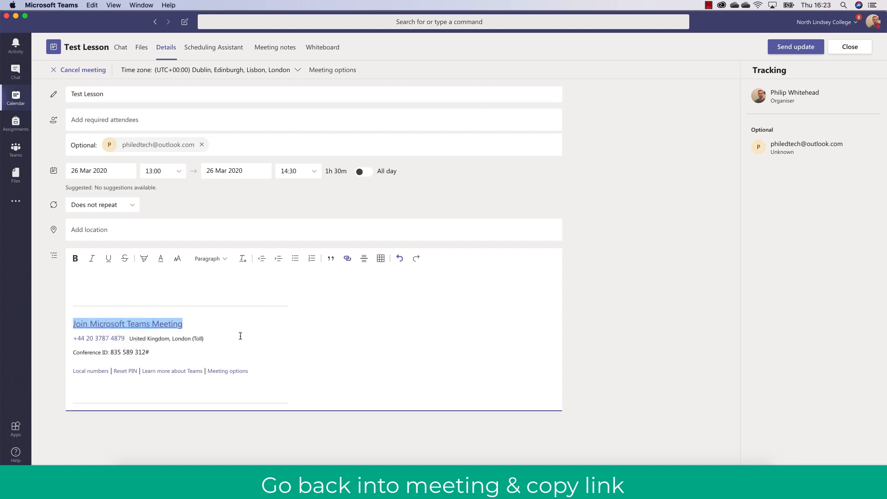
{"action": "mouse_move", "coordinate": [371, 124]}
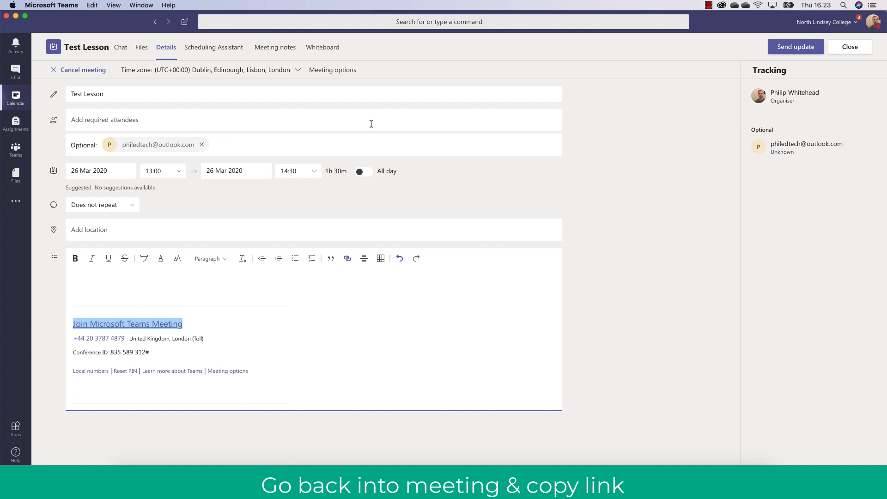